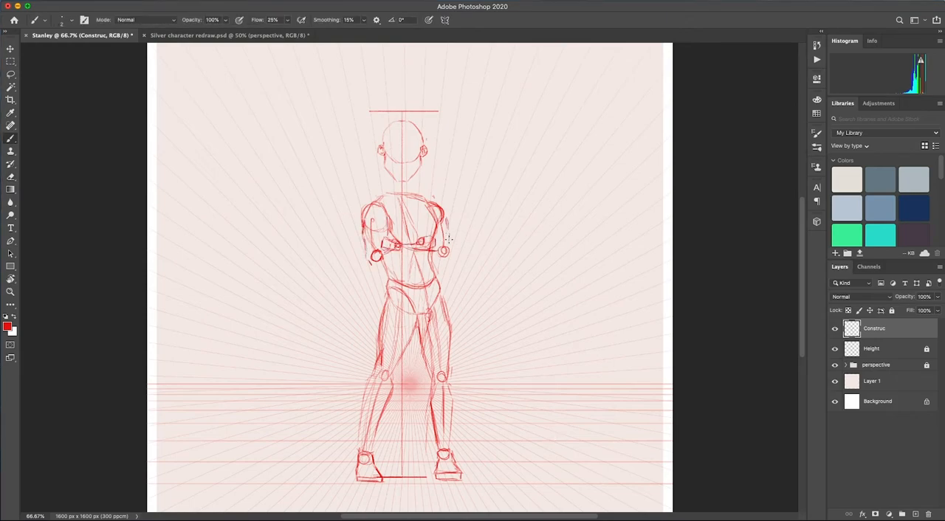
Step: Sketch the character's face, head outline and hair in blue over the construction lines
click(11, 49)
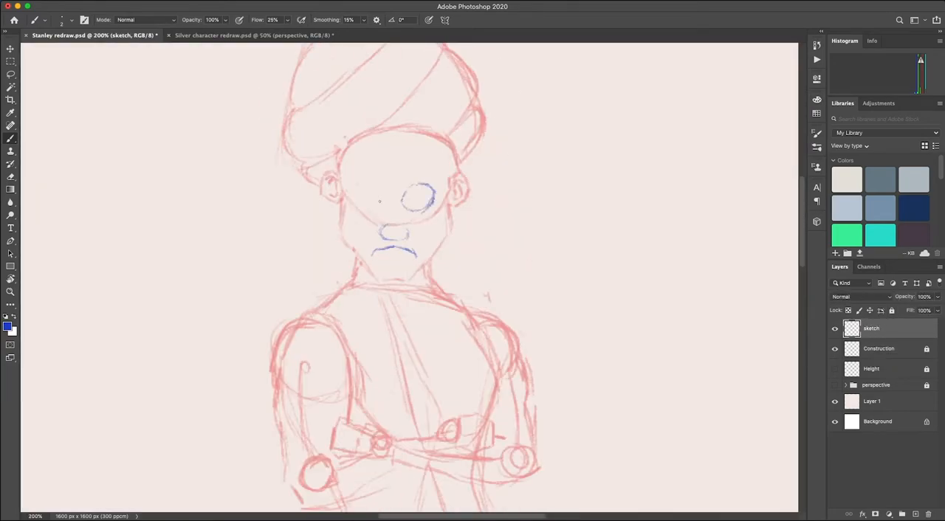
drag(351, 192, 377, 207)
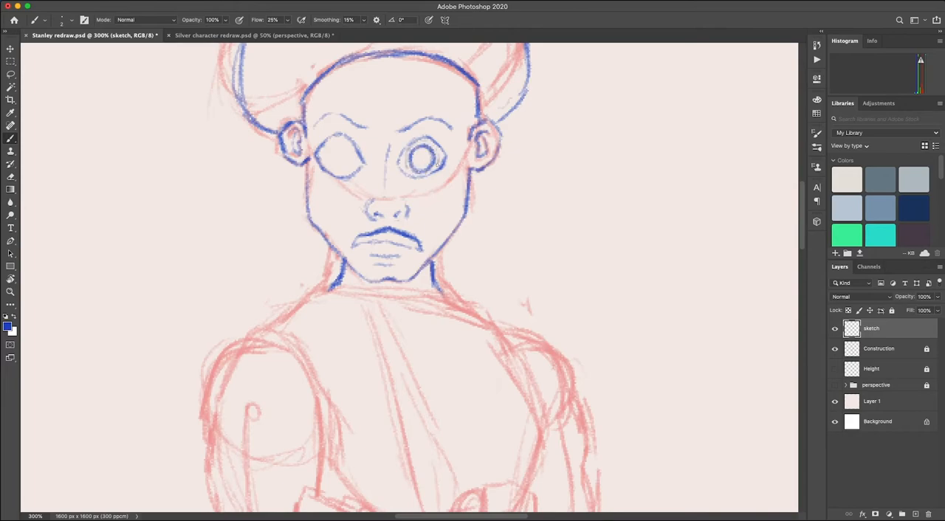
drag(325, 130, 376, 118)
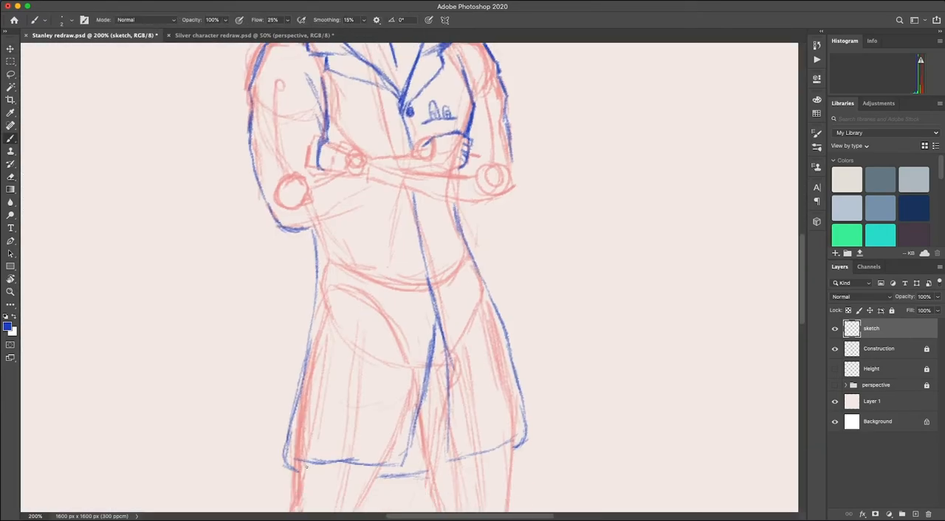
Step: Continue the sketch down the body: lab coat with crossed arms and the legs
scroll(down, 3)
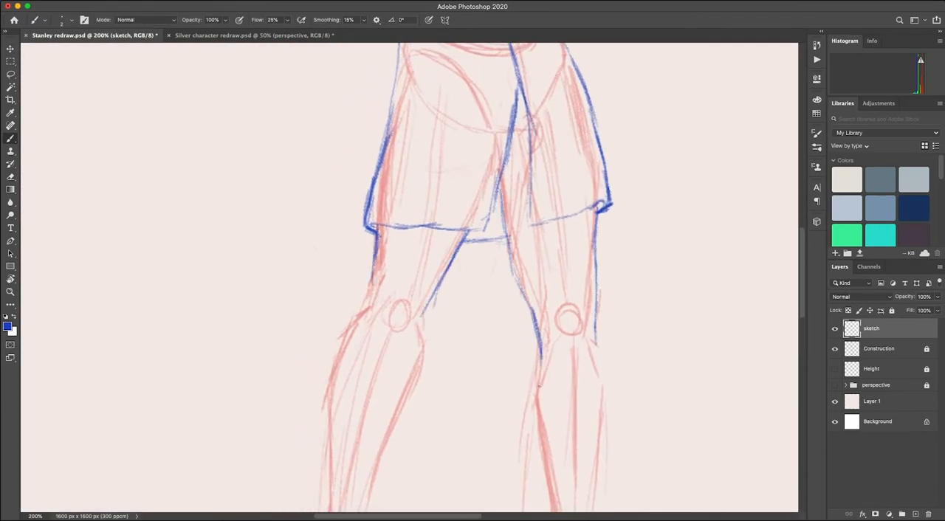
scroll(down, 3)
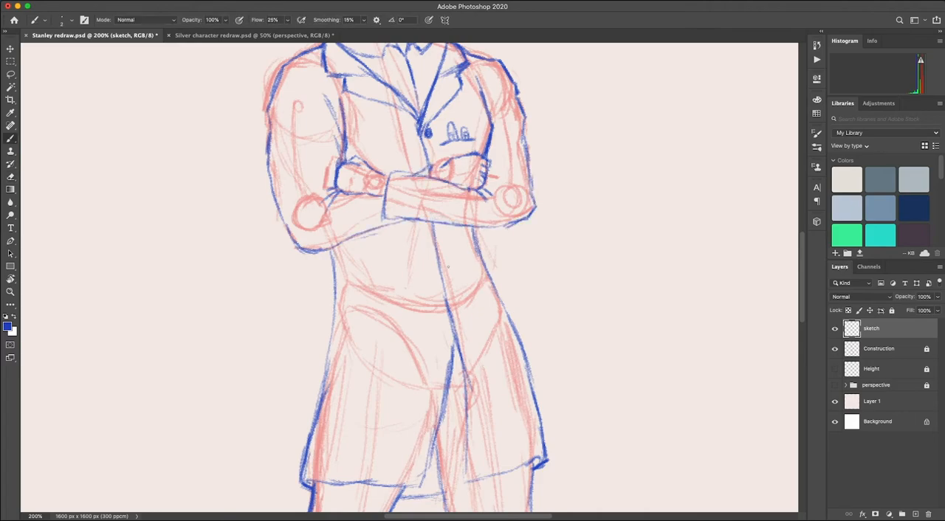
scroll(down, 3)
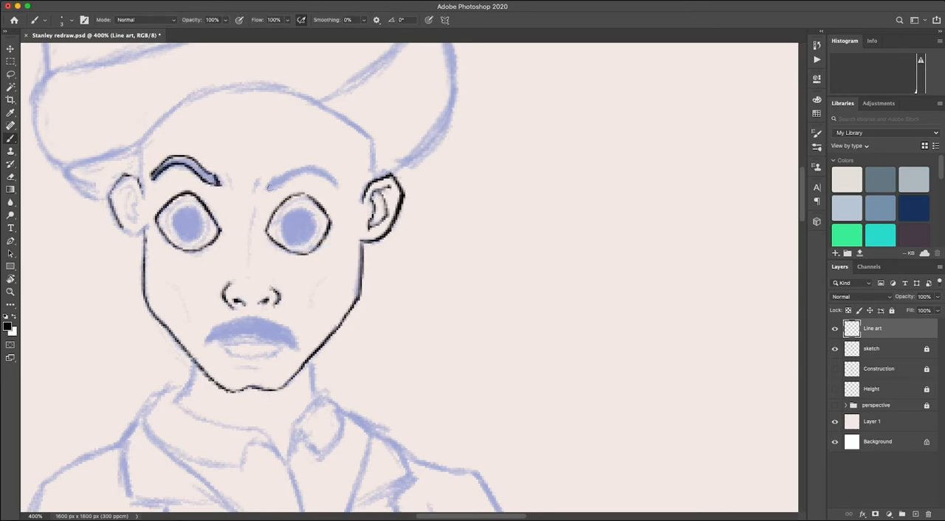
Step: Ink black line art for the eyebrow, collar, crossed-arm hand and down the coat to the legs
drag(273, 178, 332, 174)
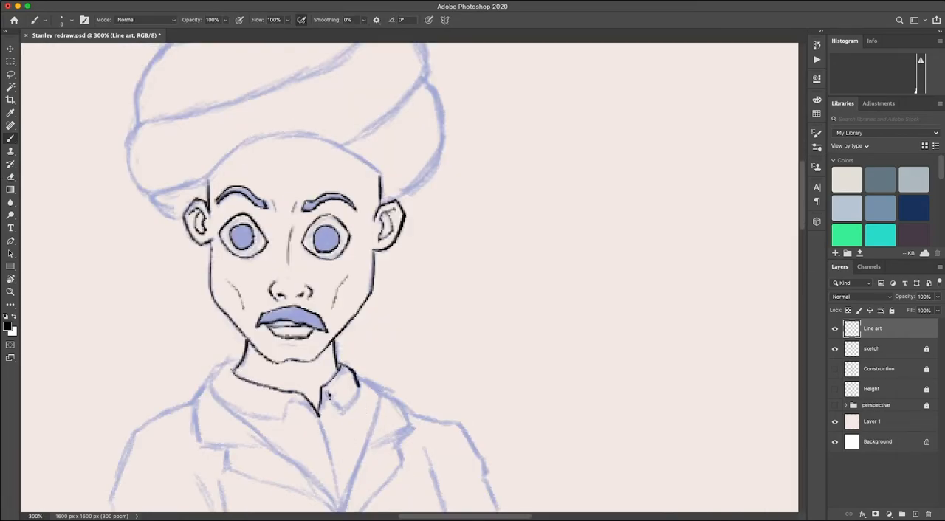
scroll(down, 3)
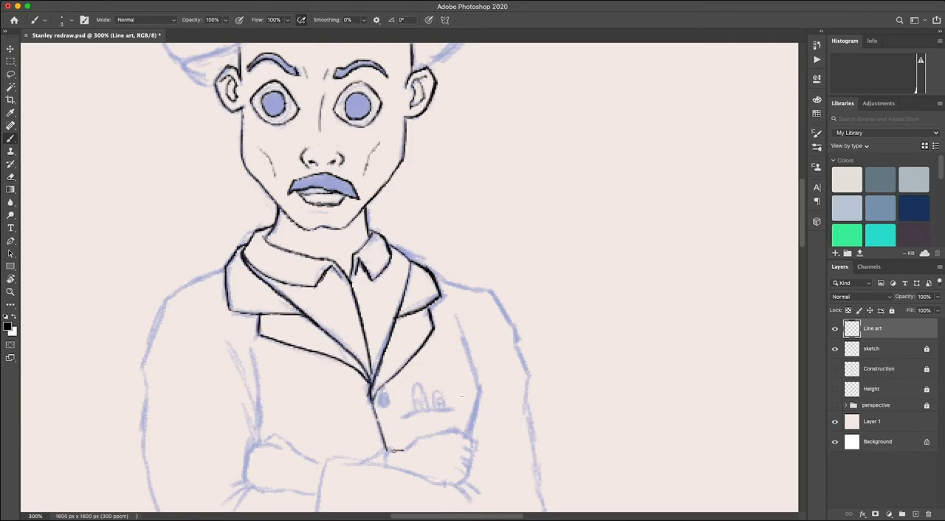
scroll(down, 3)
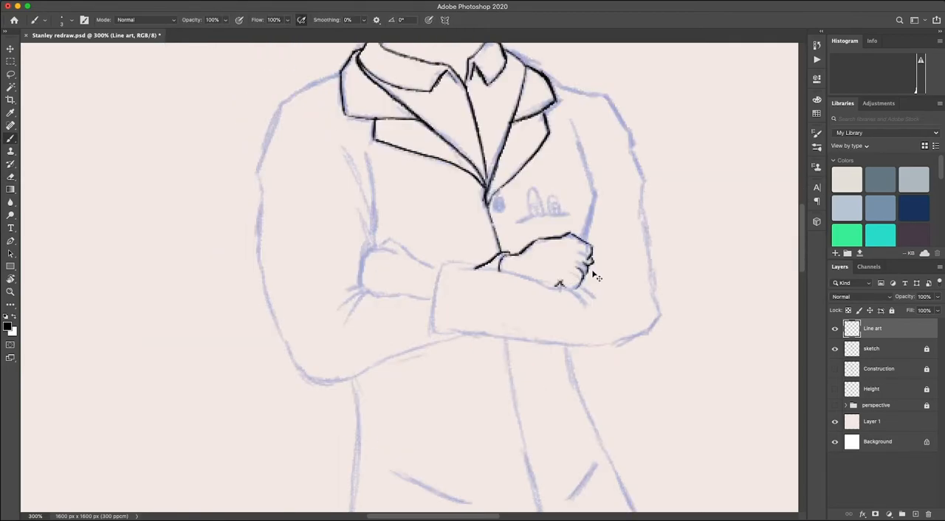
drag(584, 266, 598, 303)
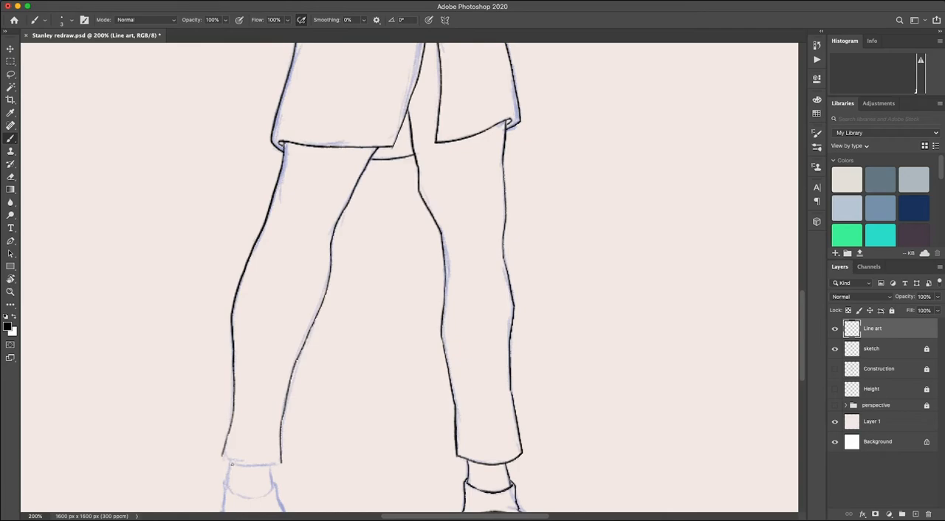
scroll(down, 3)
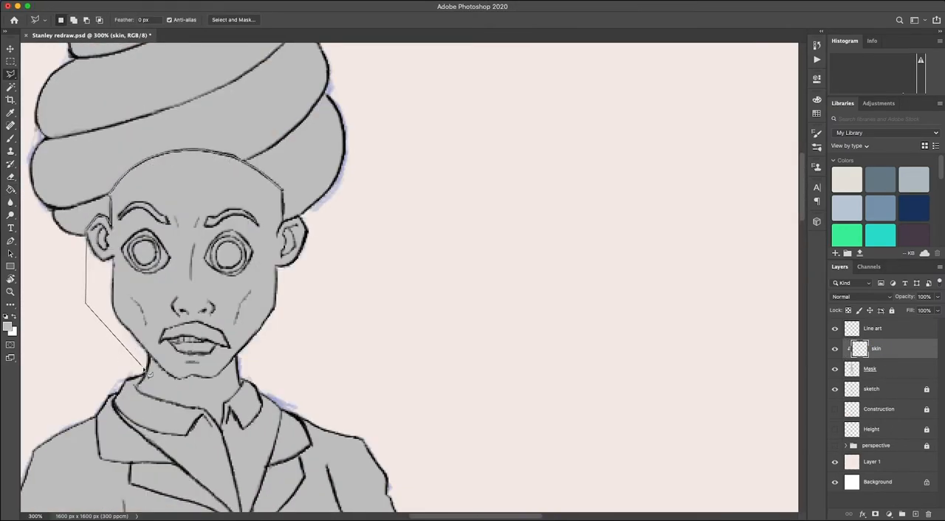
Step: Fill flat base colour for skin, labcoat, and shoes and trousers, working down the figure
scroll(down, 3)
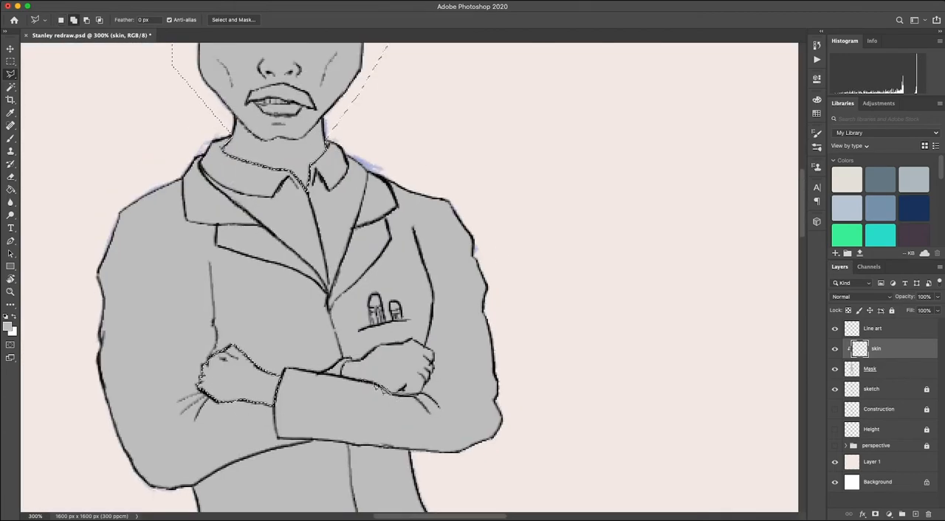
scroll(down, 3)
text(labcoat)
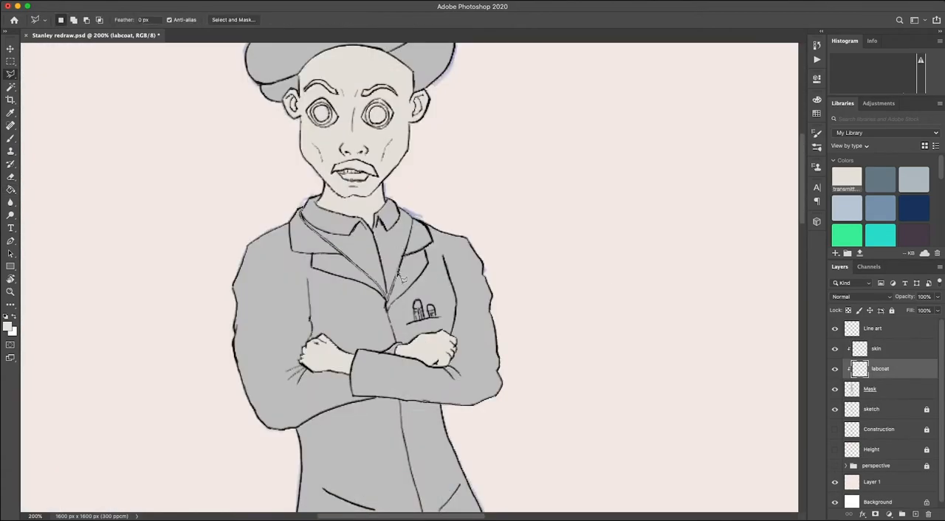
scroll(down, 3)
text(shoes and trousers)
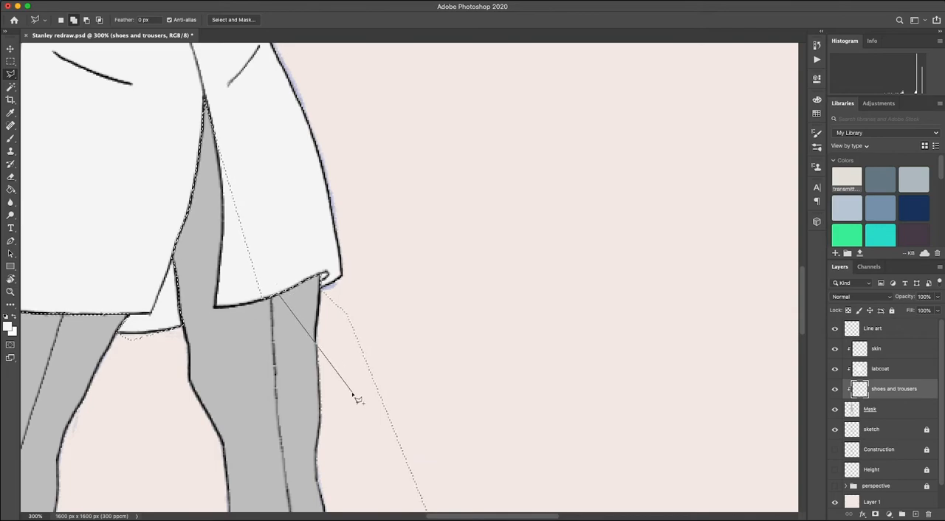
scroll(down, 3)
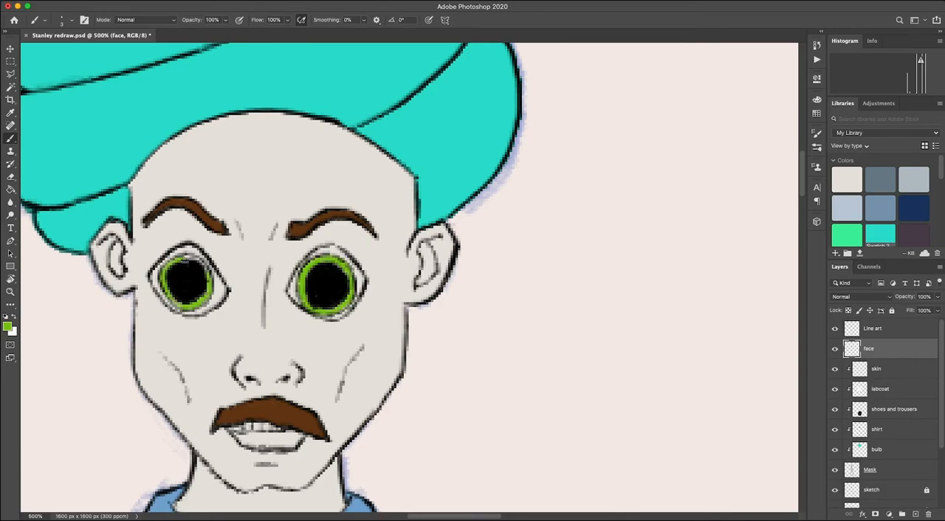
Step: Paint the lab coat white and the collar blue on the labcoat fill layer
click(880, 390)
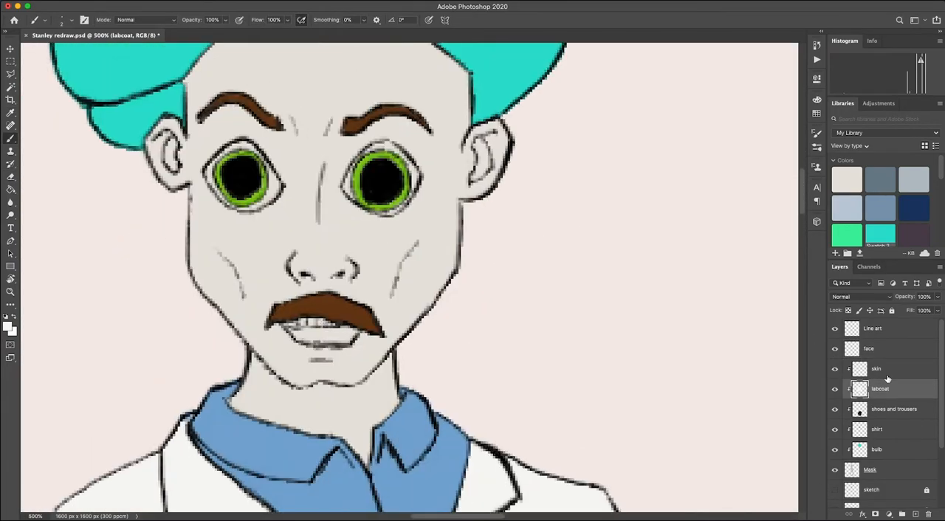
click(877, 369)
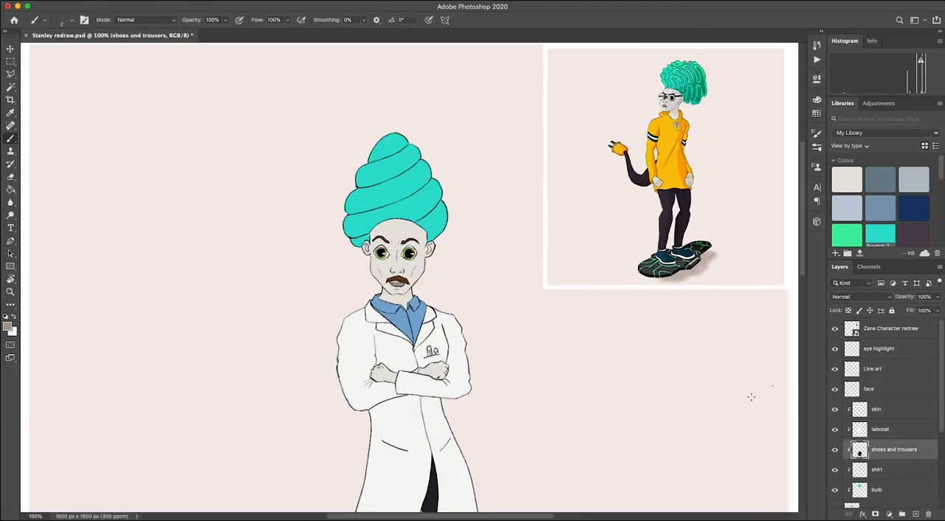
click(10, 50)
text(/ details)
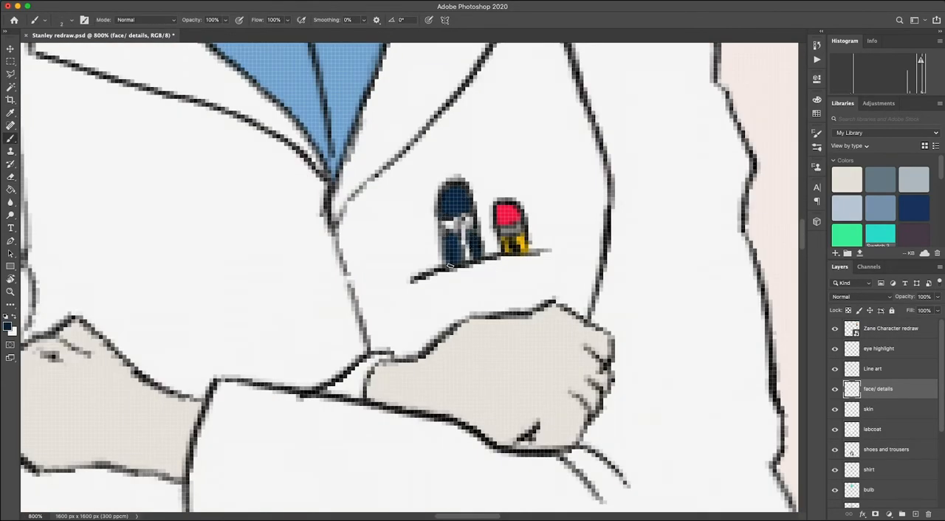
Step: Switch to the Silver character redraw document and select the Silver copy layer
click(269, 36)
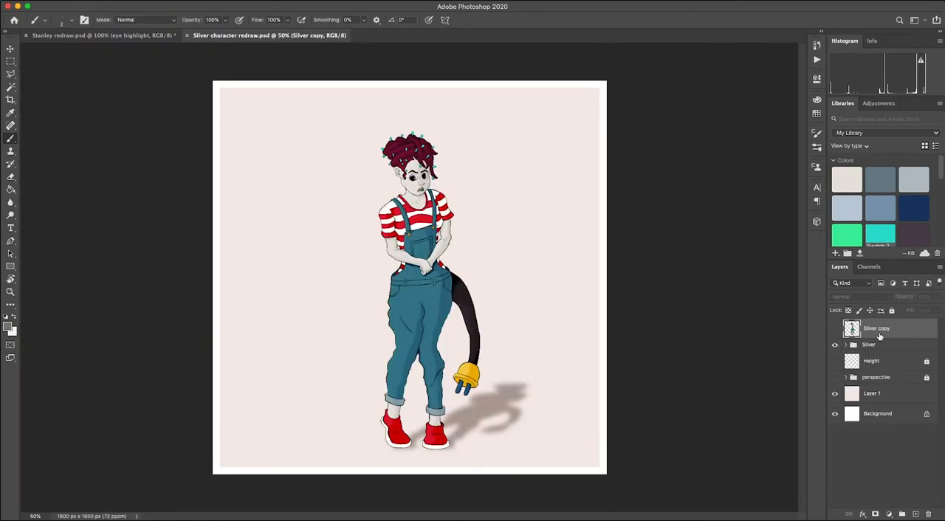
click(96, 35)
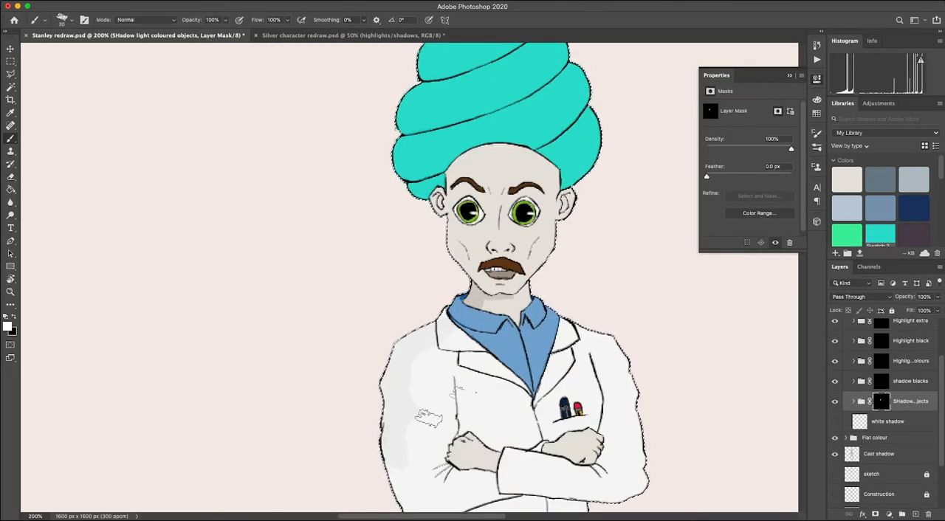
Step: Paint gray shadows and highlights from the hair and coat down to the trousers and shoes
scroll(down, 3)
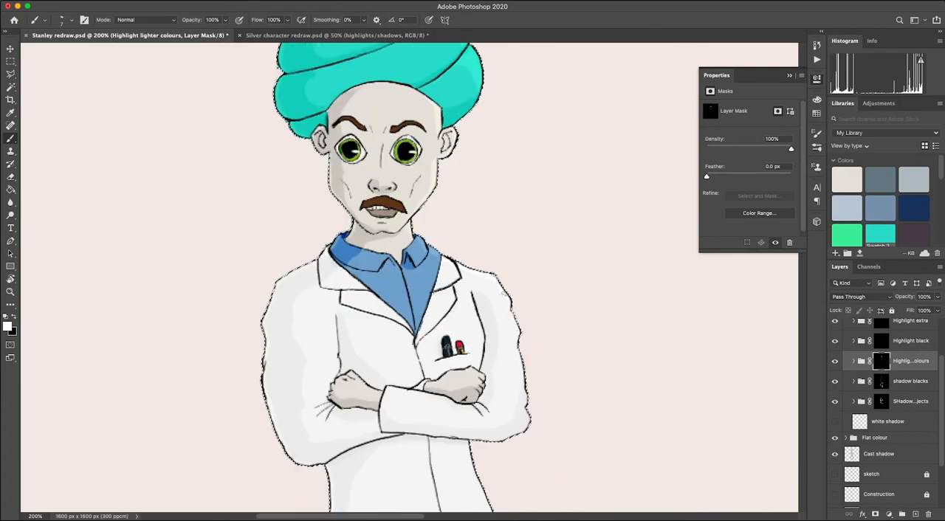
scroll(down, 3)
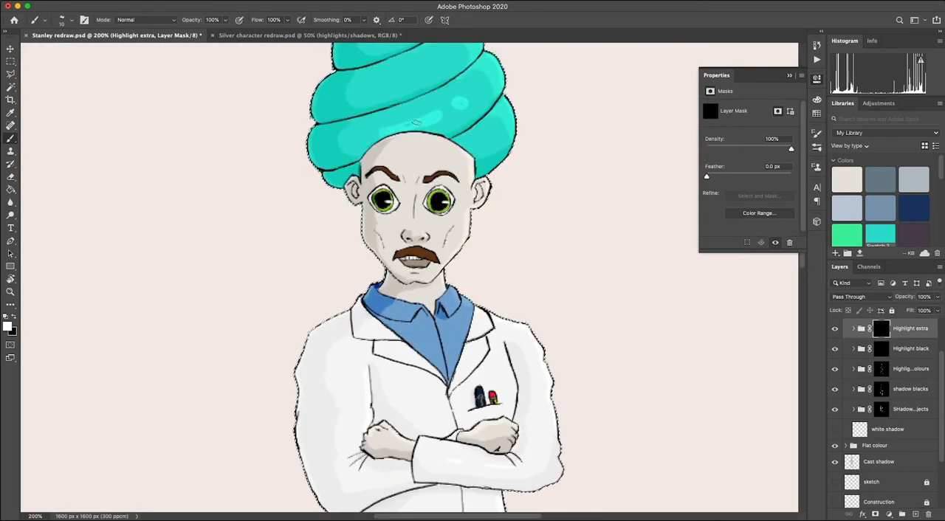
scroll(down, 3)
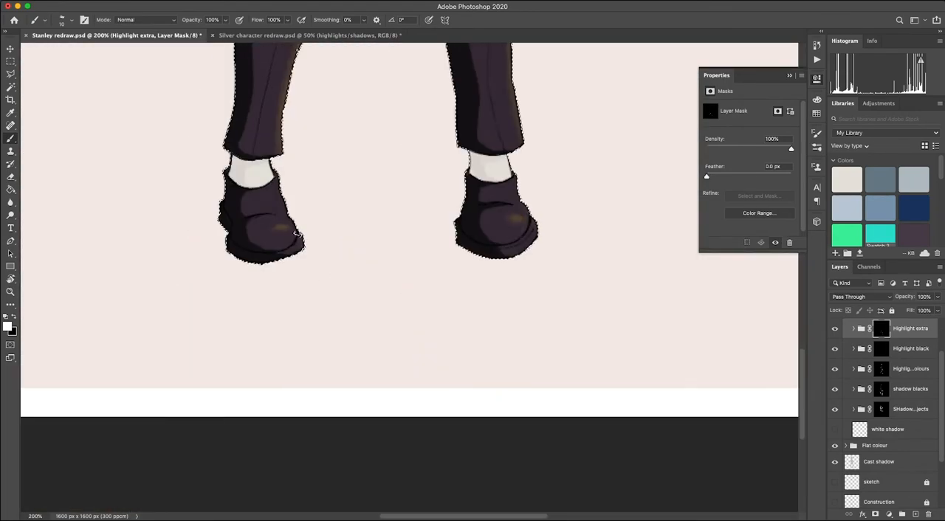